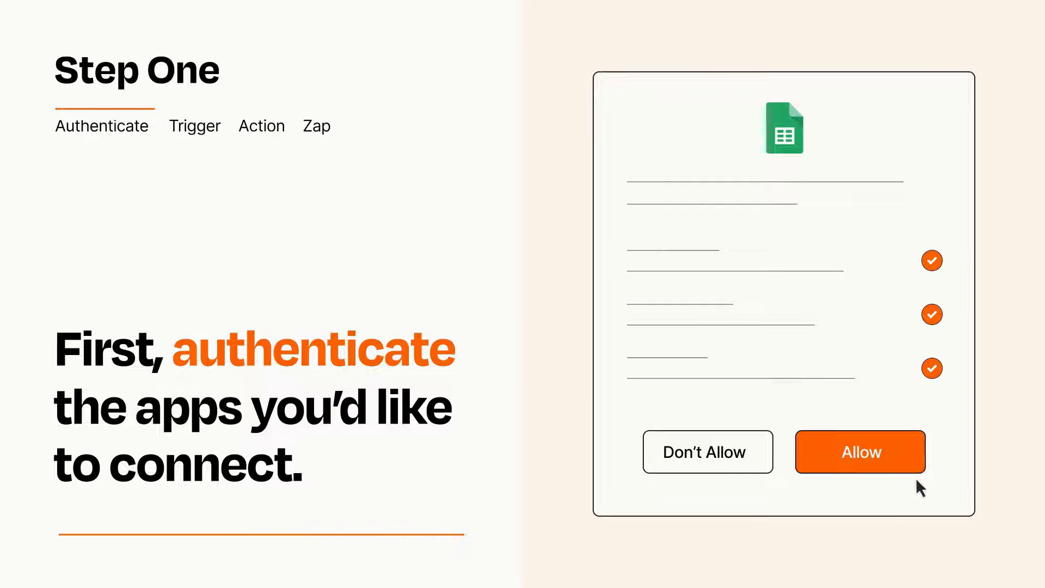
# Allow Zapier access to the Google Sheets account.
pyautogui.click(858, 452)
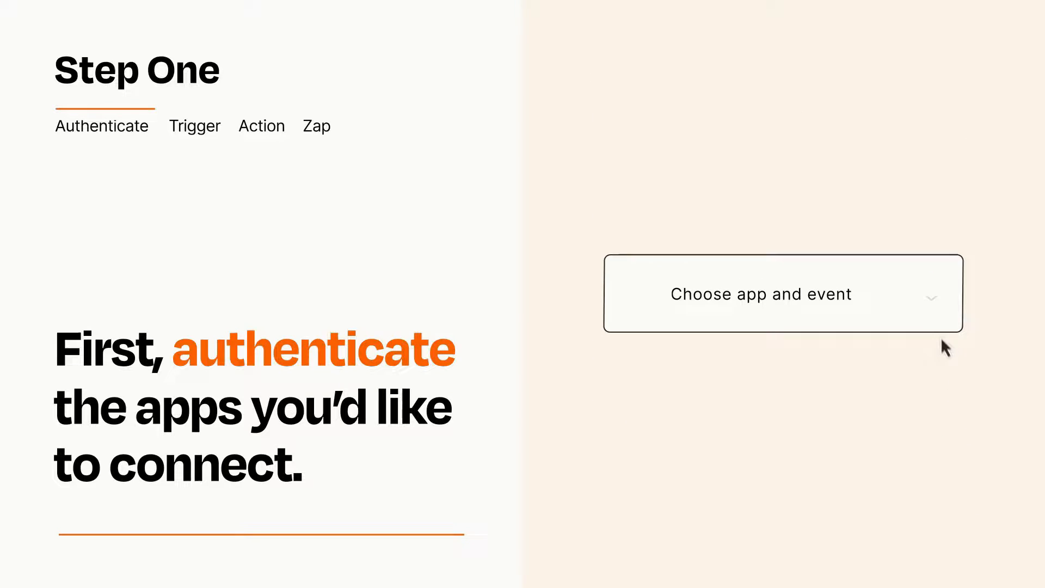
pyautogui.click(782, 292)
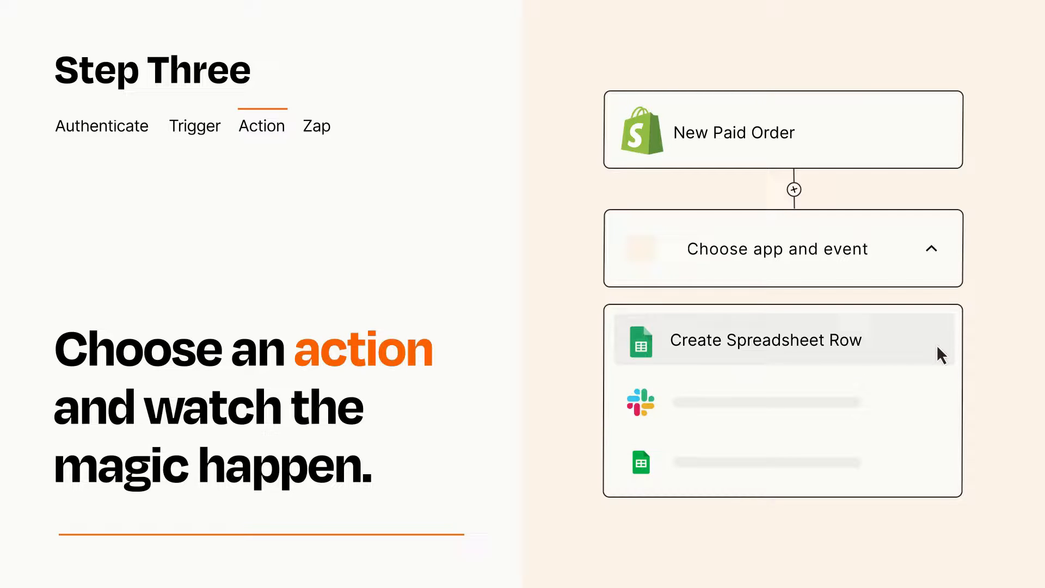
# Choose Google Sheets Create Spreadsheet Row as the action after the New Paid Order trigger.
pyautogui.click(765, 340)
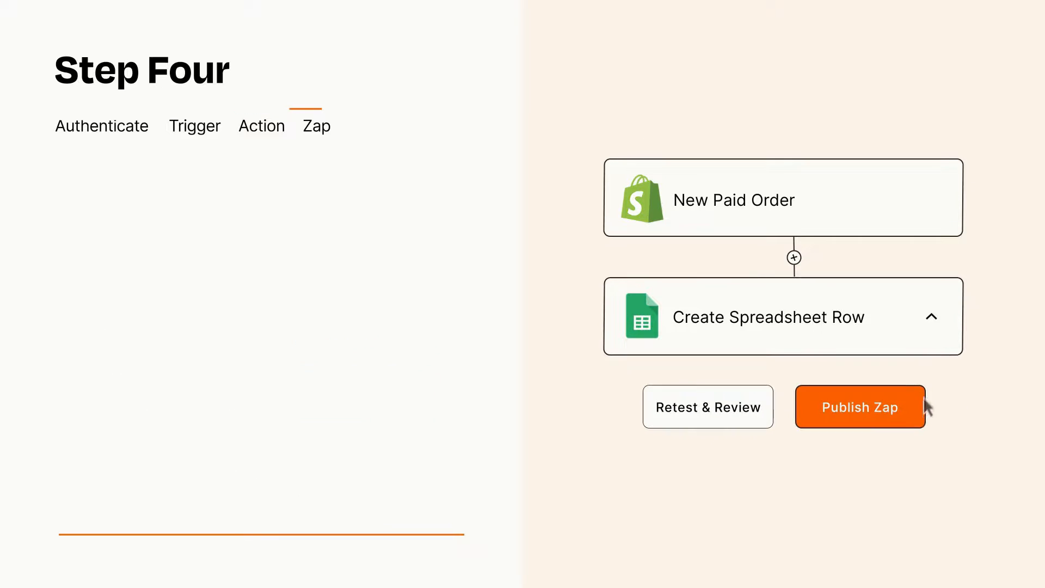
# Publish the New Paid Order to Create Spreadsheet Row Zap and turn it on.
pyautogui.click(859, 406)
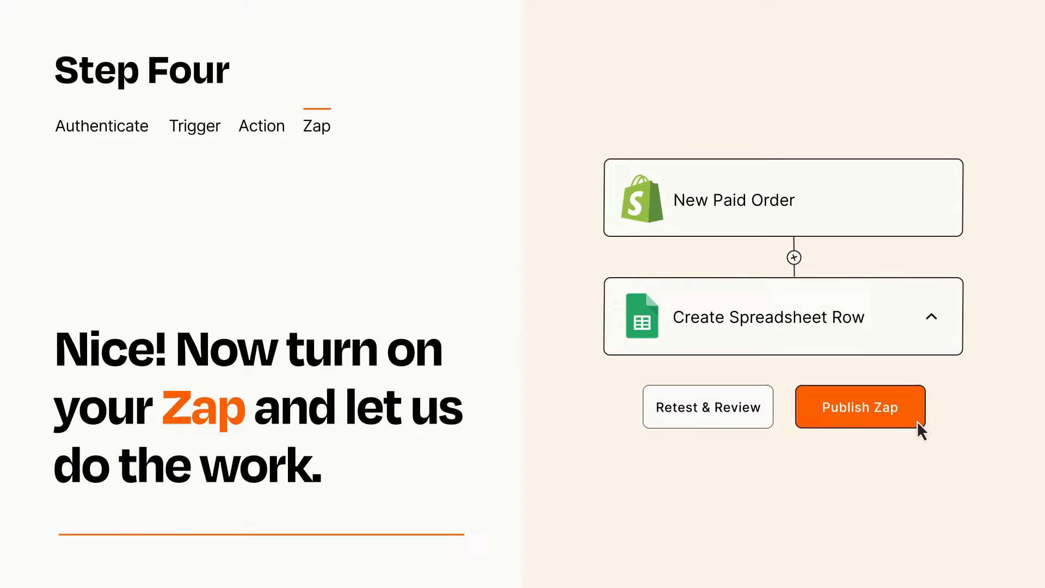
pyautogui.click(859, 406)
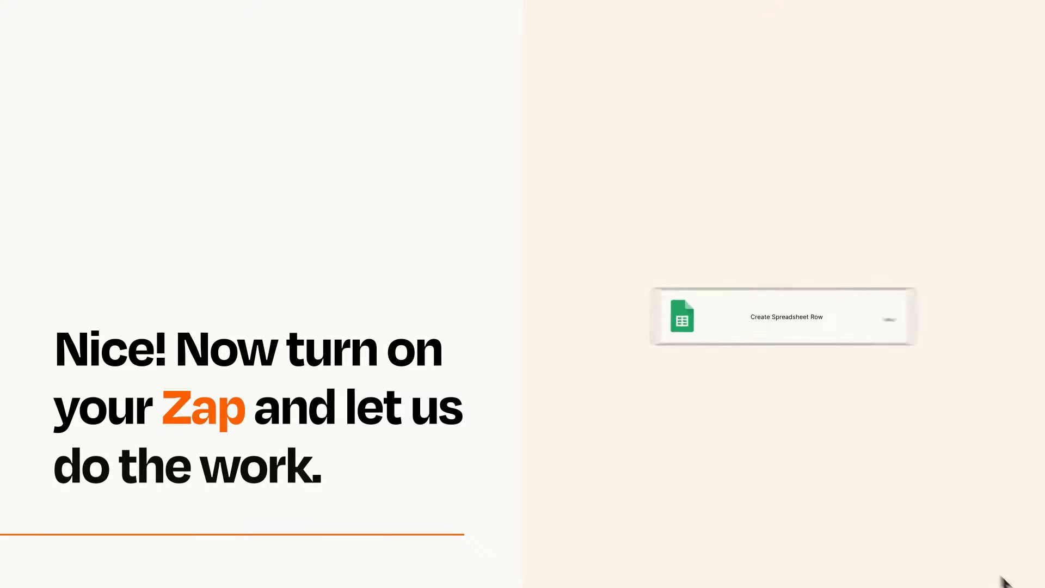